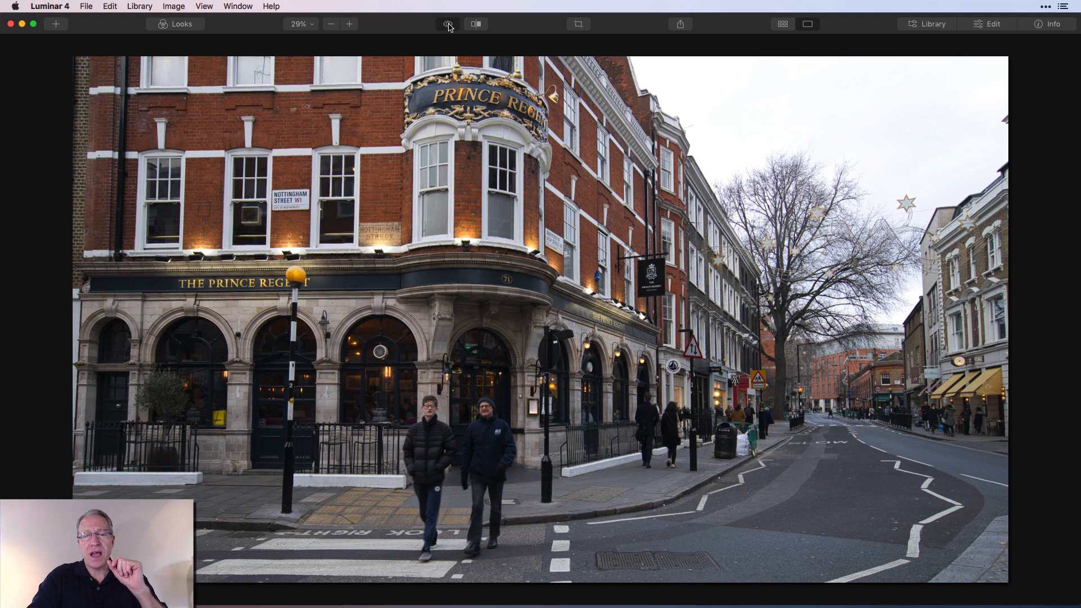
Preview the finished pub edit, then return to the unedited original photo
{"action": "left_click", "coordinate": [447, 24]}
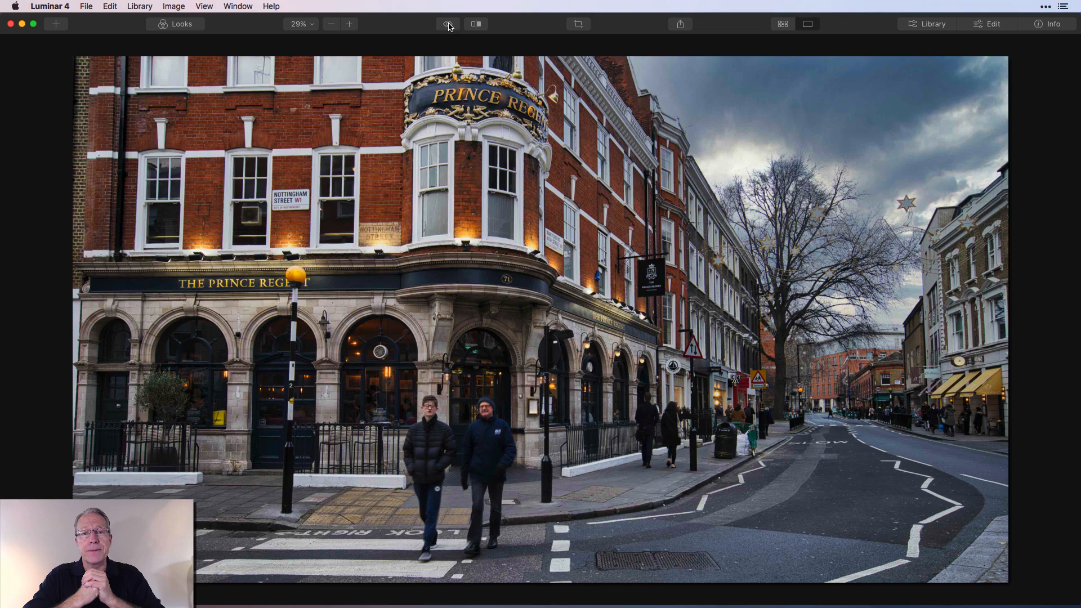
{"action": "left_click", "coordinate": [994, 23]}
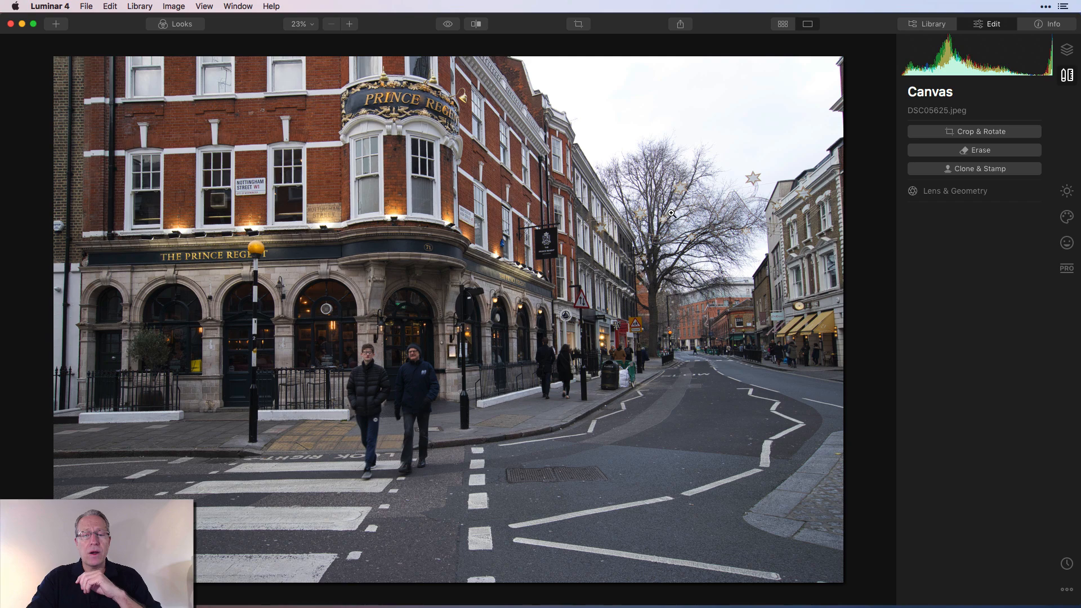
Crop the photo to a 16:9 frame with a 1.00° straightening angle and apply it
{"action": "left_click", "coordinate": [974, 131]}
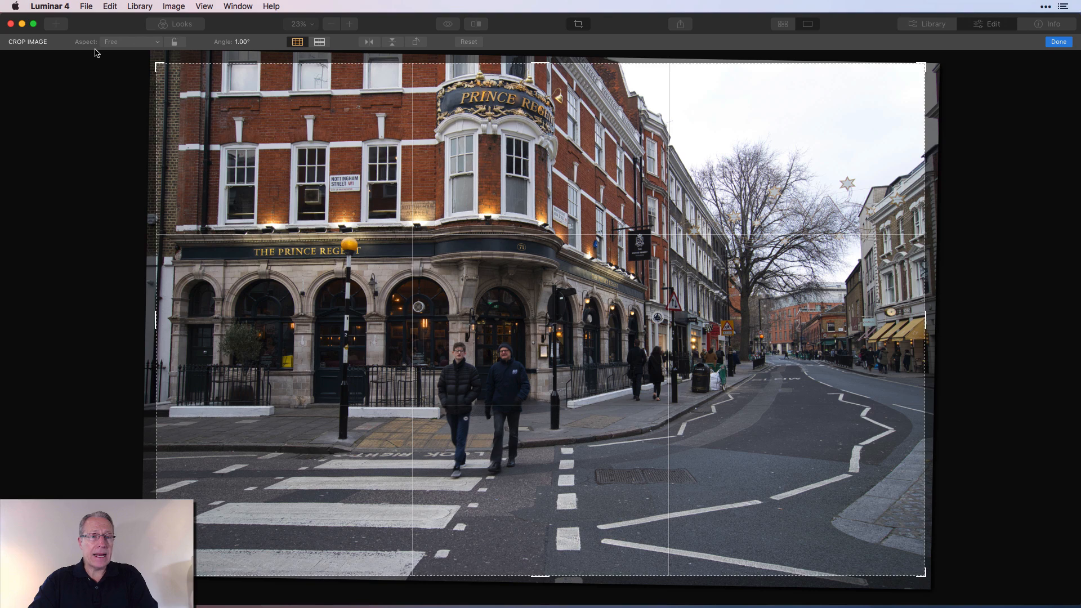
{"action": "left_click", "coordinate": [130, 41]}
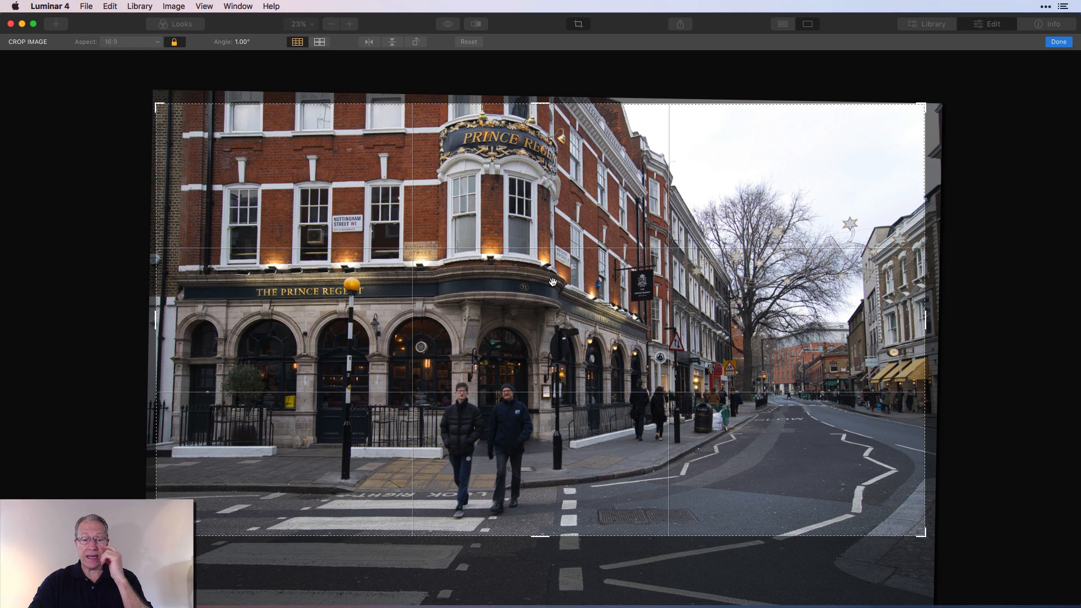
{"action": "left_click", "coordinate": [1057, 42]}
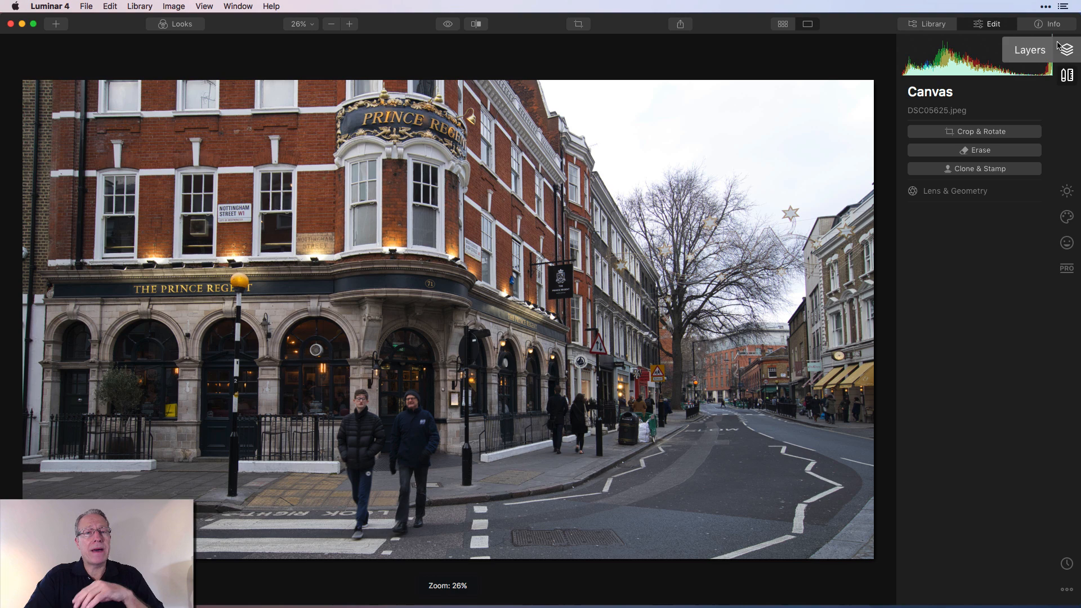
Replace the white sky with Dramatic Sky 4 using AI Sky Replacement in the Creative tools
{"action": "left_click", "coordinate": [1067, 192]}
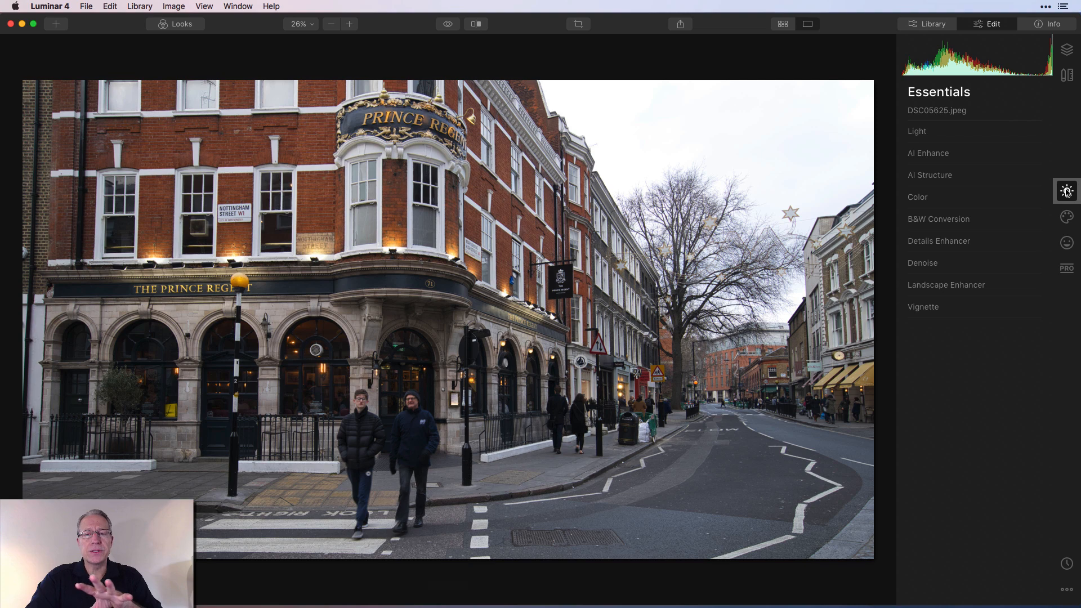
{"action": "left_click", "coordinate": [1067, 218]}
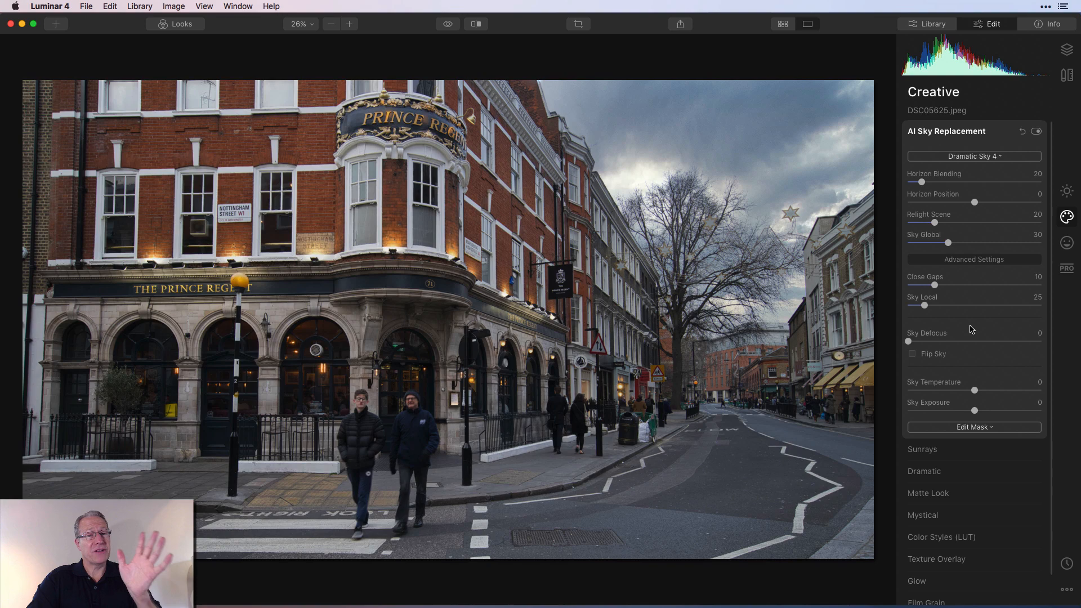
{"action": "mouse_move", "coordinate": [1067, 192]}
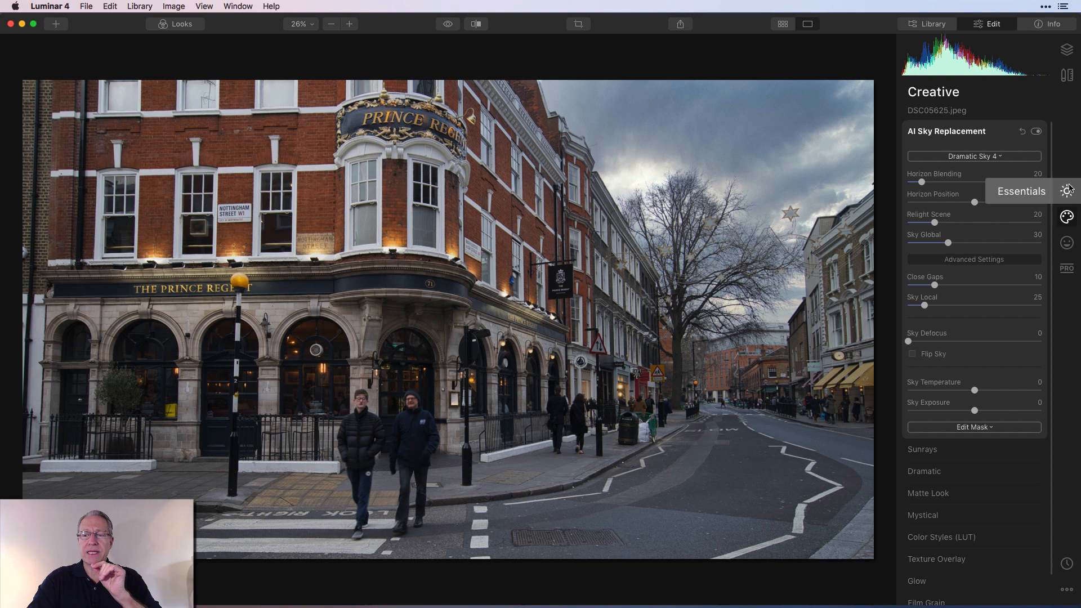
In Light, raise Smart Contrast to 39 with Highlights -20 and Shadows -25
{"action": "left_click", "coordinate": [1067, 192]}
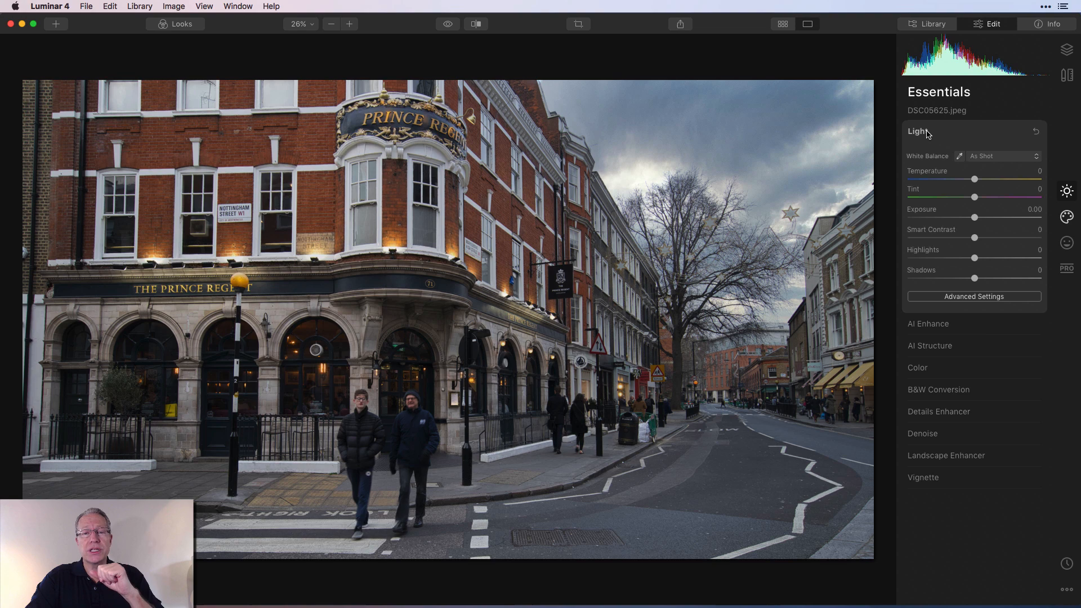
{"action": "left_click_drag", "start_coordinate": [974, 238], "coordinate": [986, 238]}
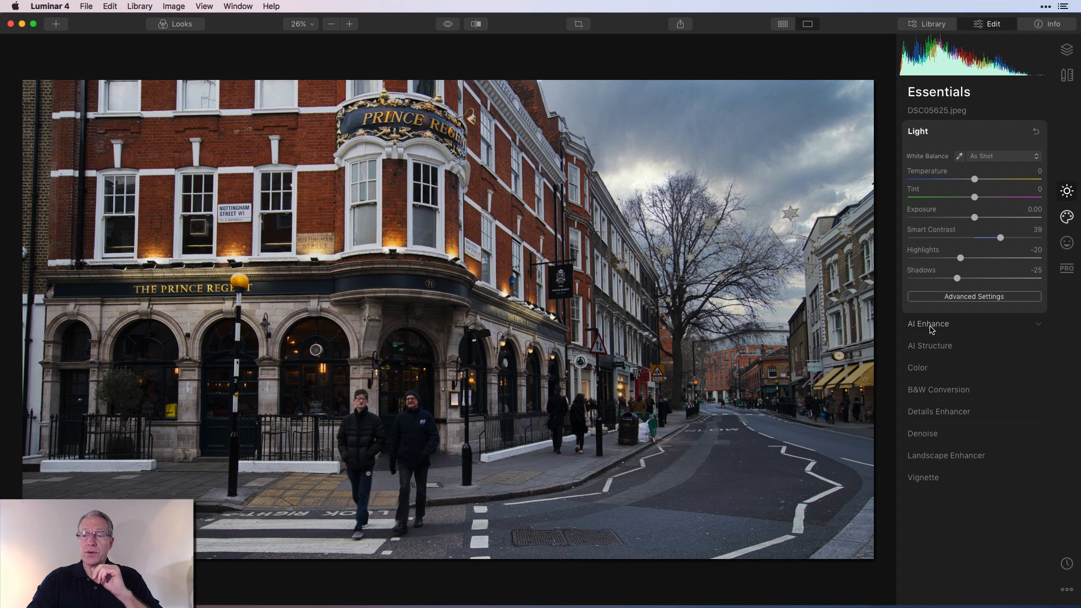
Set AI Accent to 28 and AI Sky Enhancer to 35, toggling AI Enhance to compare
{"action": "left_click", "coordinate": [928, 323]}
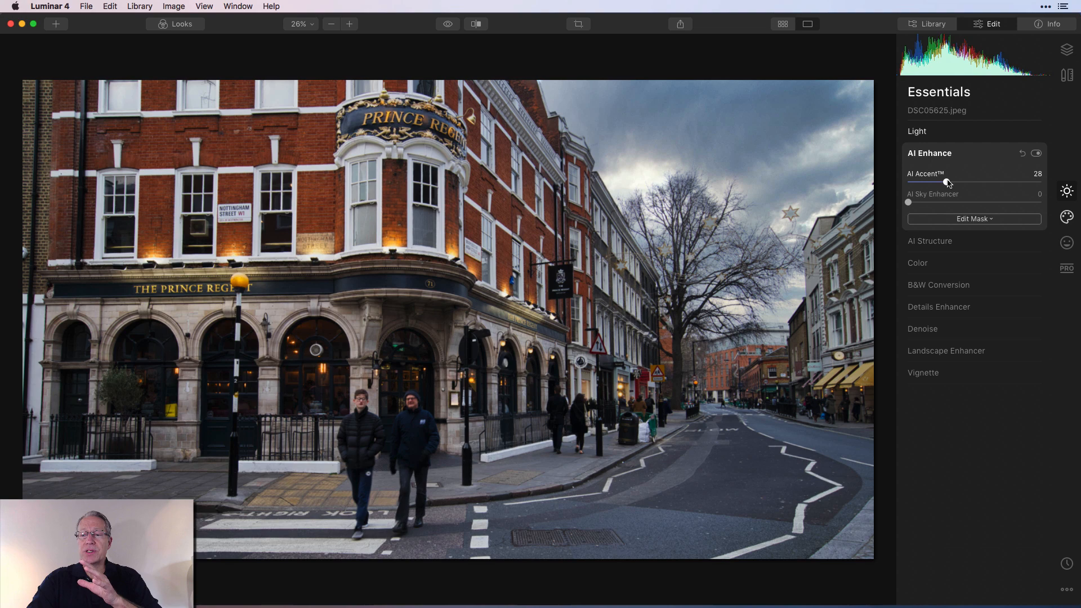
{"action": "left_click_drag", "start_coordinate": [907, 202], "coordinate": [939, 201]}
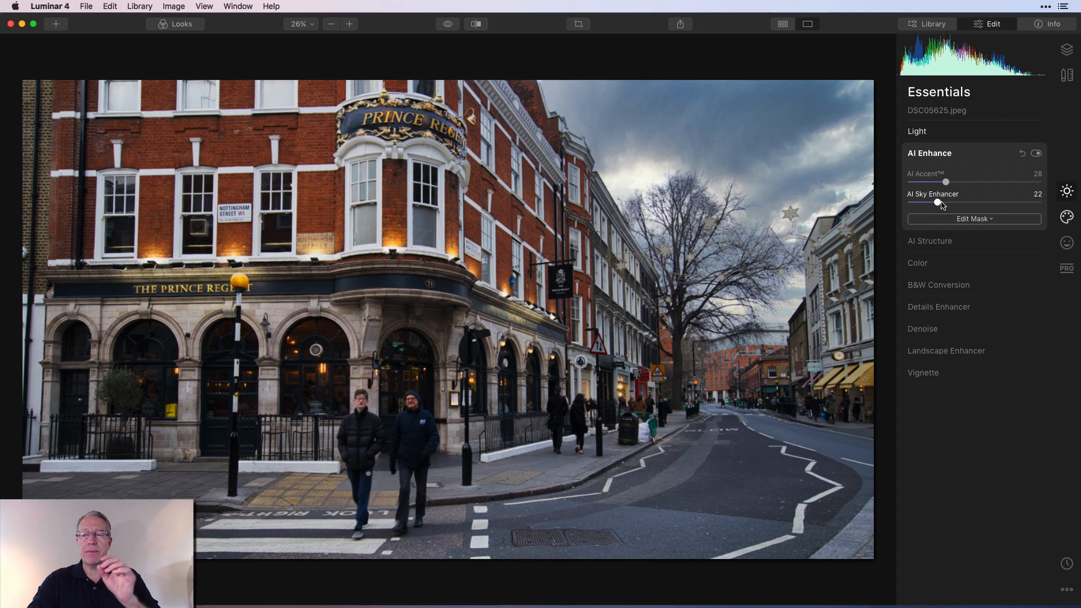
{"action": "left_click_drag", "start_coordinate": [939, 201], "coordinate": [957, 202]}
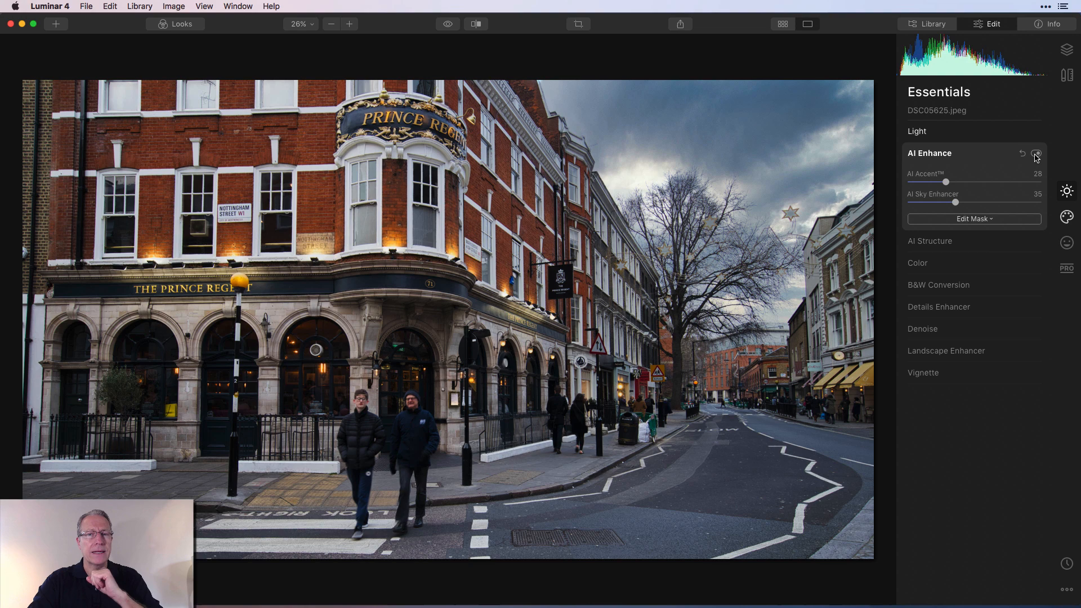
{"action": "left_click", "coordinate": [930, 241]}
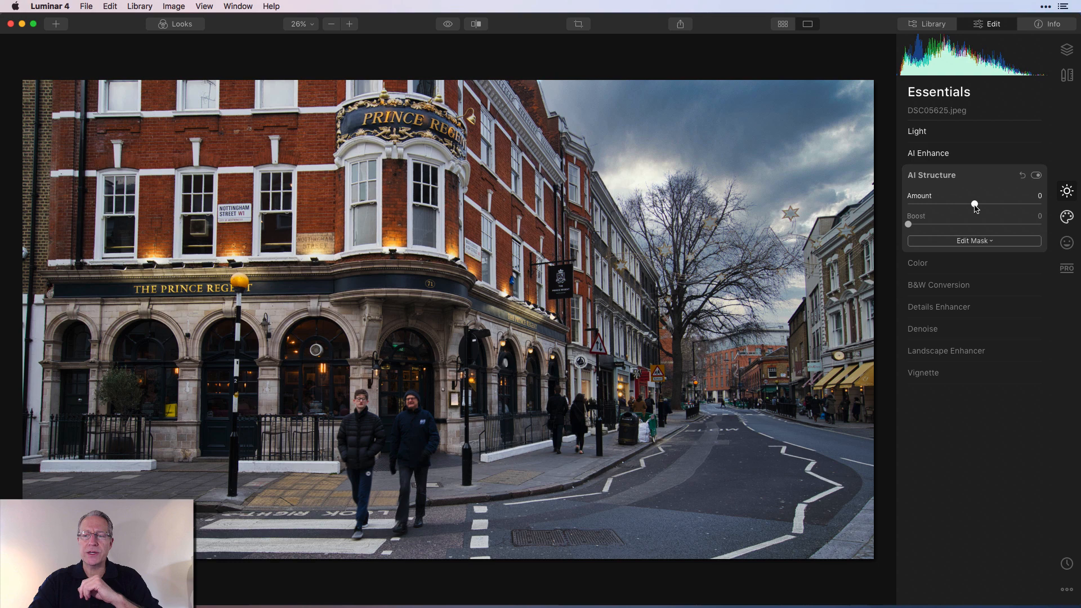
Set AI Structure Amount to 46 and Boost to 50, toggling it off and on to compare
{"action": "left_click_drag", "start_coordinate": [975, 204], "coordinate": [1004, 204]}
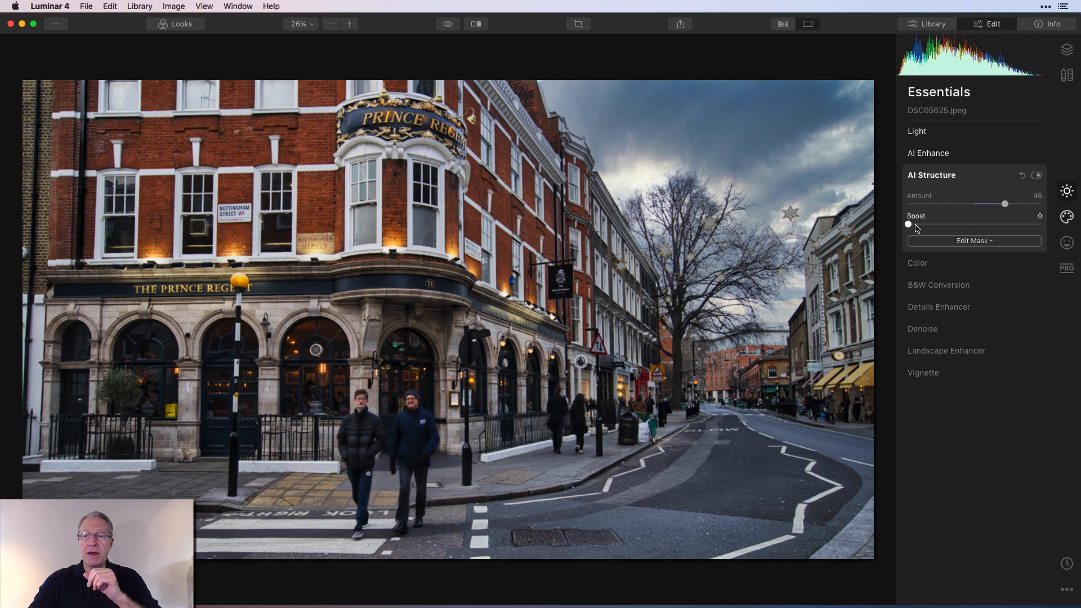
{"action": "left_click_drag", "start_coordinate": [907, 224], "coordinate": [974, 224]}
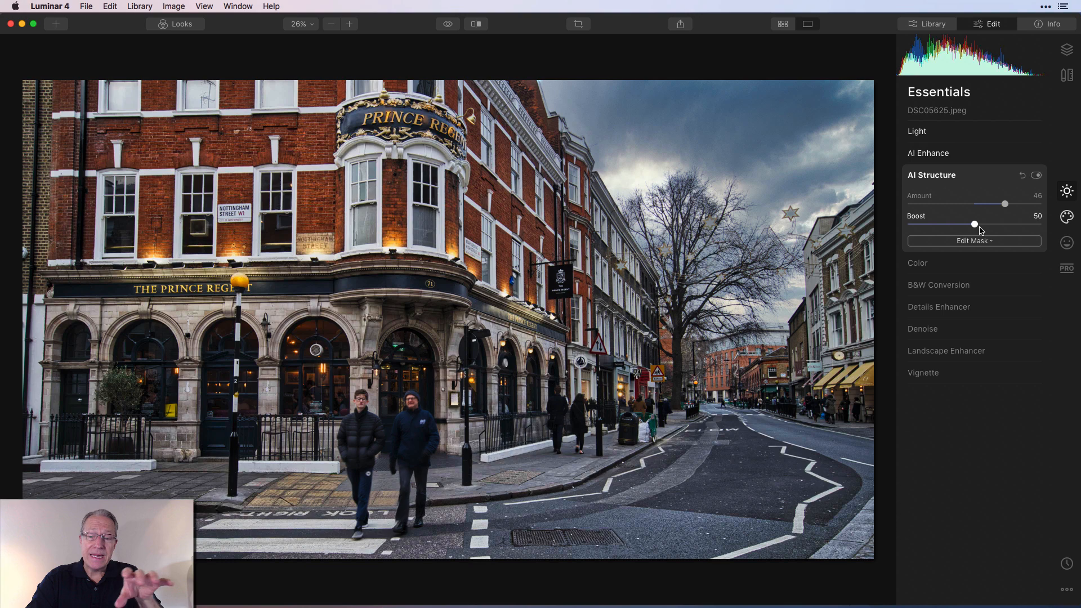
{"action": "left_click", "coordinate": [1035, 175]}
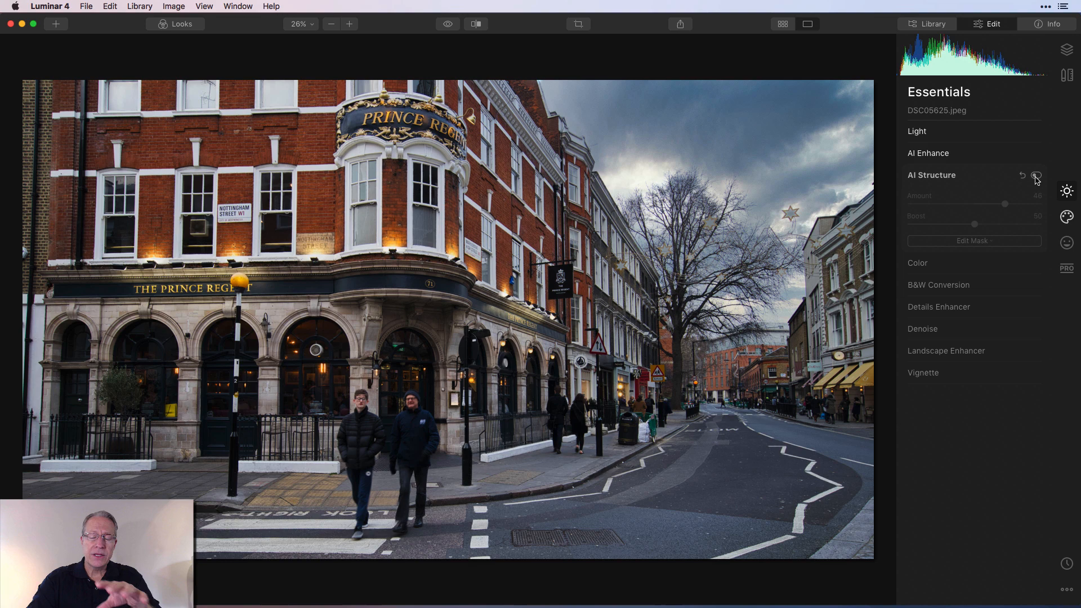
{"action": "left_click", "coordinate": [1036, 176]}
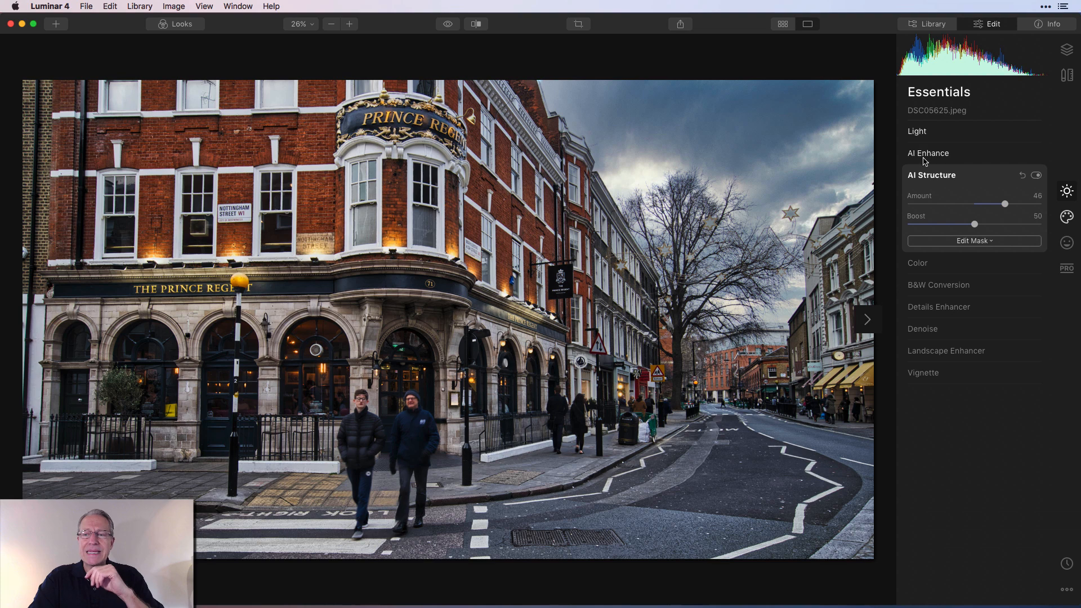
Erase unwanted parts of the photo and apply the erase pass
{"action": "left_click", "coordinate": [973, 241]}
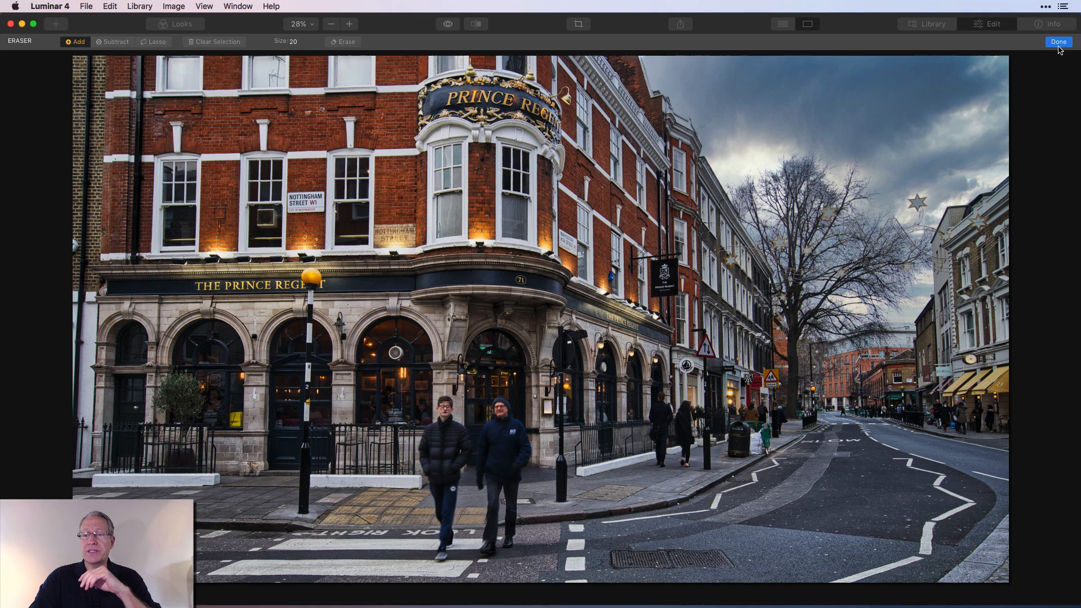
{"action": "left_click", "coordinate": [1059, 42]}
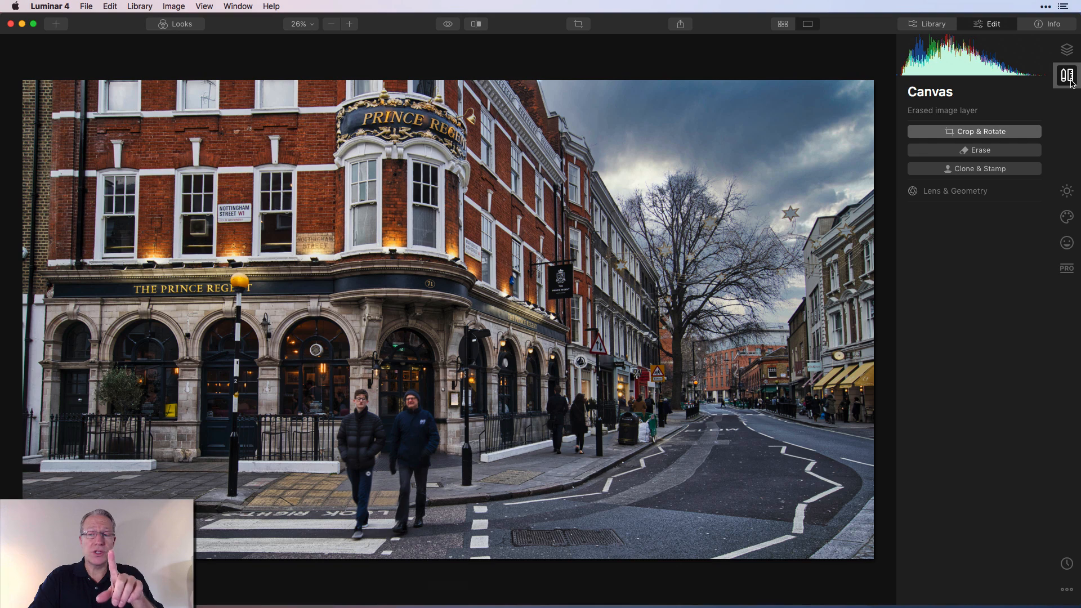
Back in Essentials, add a Vignette with Amount -19 and Size 31, comparing with the original
{"action": "left_click", "coordinate": [1066, 75]}
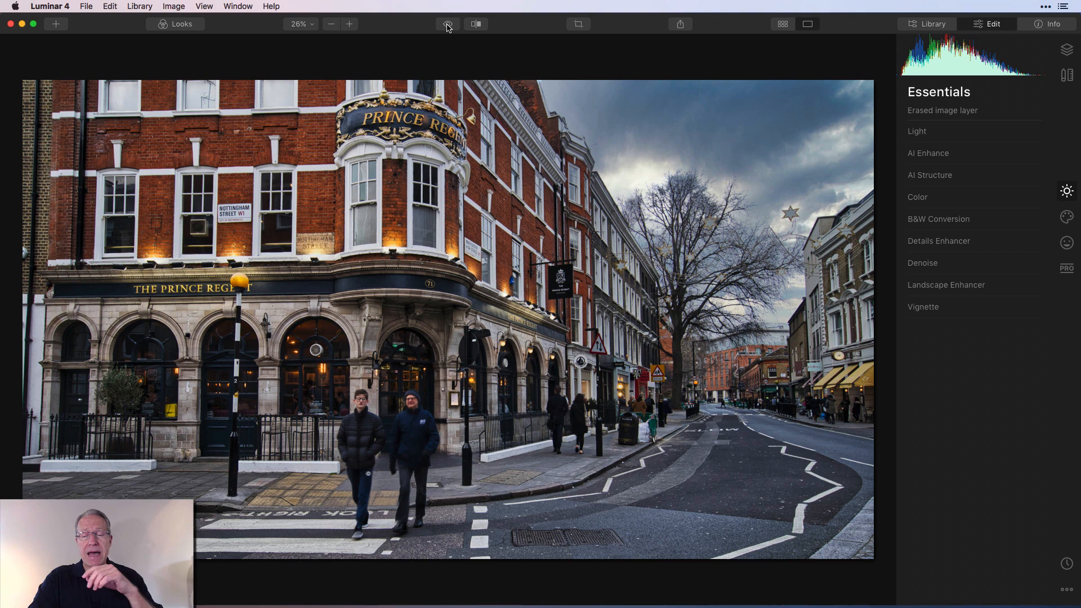
{"action": "left_click", "coordinate": [922, 306]}
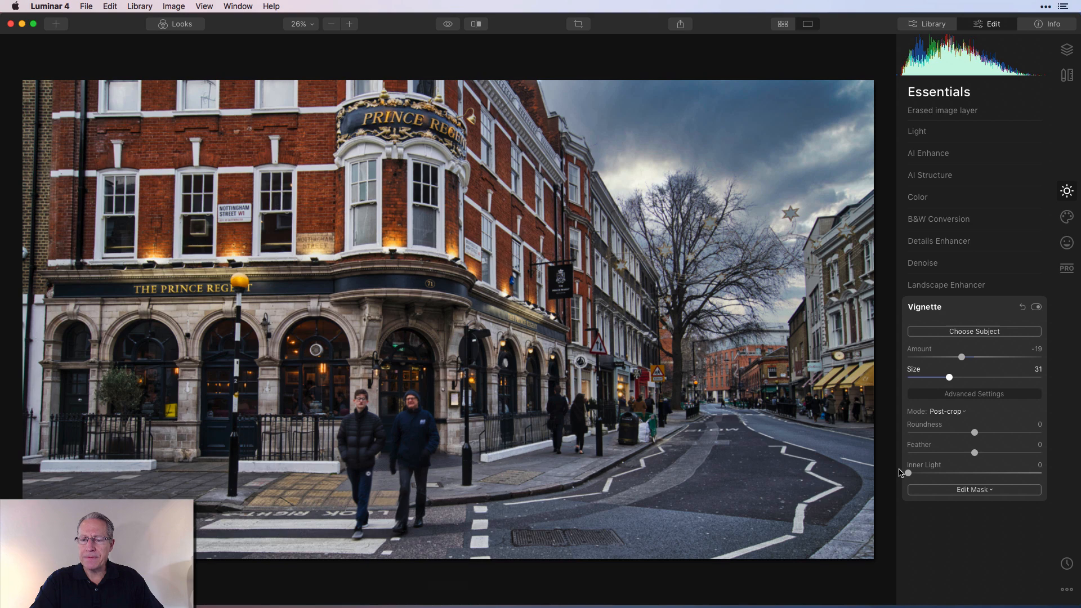
Strengthen the vignette to Amount -29, Size 26 and Inner Light 44, toggling it to compare
{"action": "left_click_drag", "start_coordinate": [907, 472], "coordinate": [970, 472]}
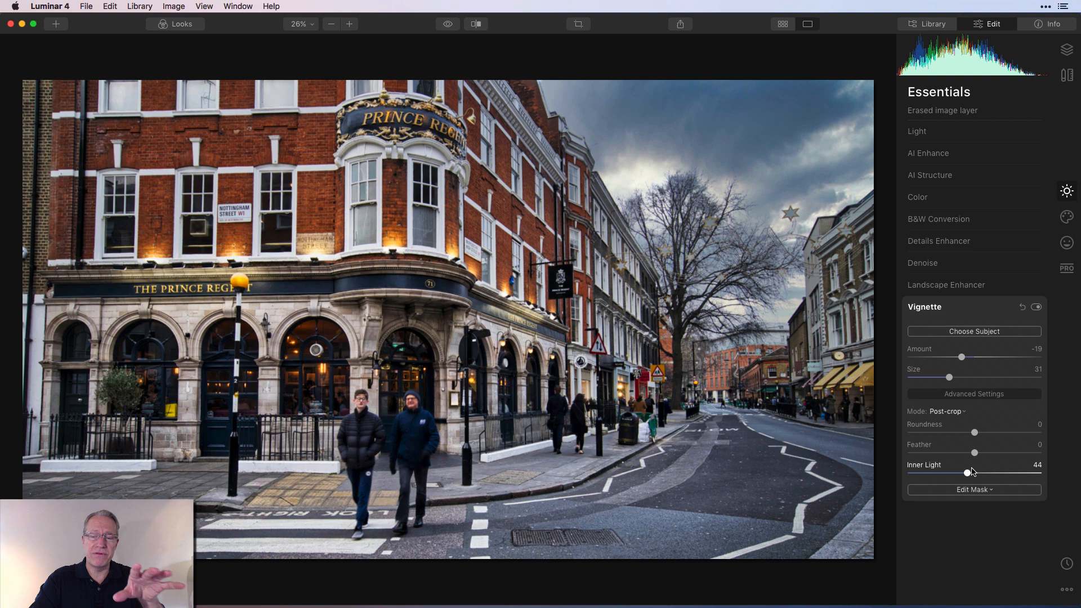
{"action": "left_click_drag", "start_coordinate": [949, 378], "coordinate": [945, 377]}
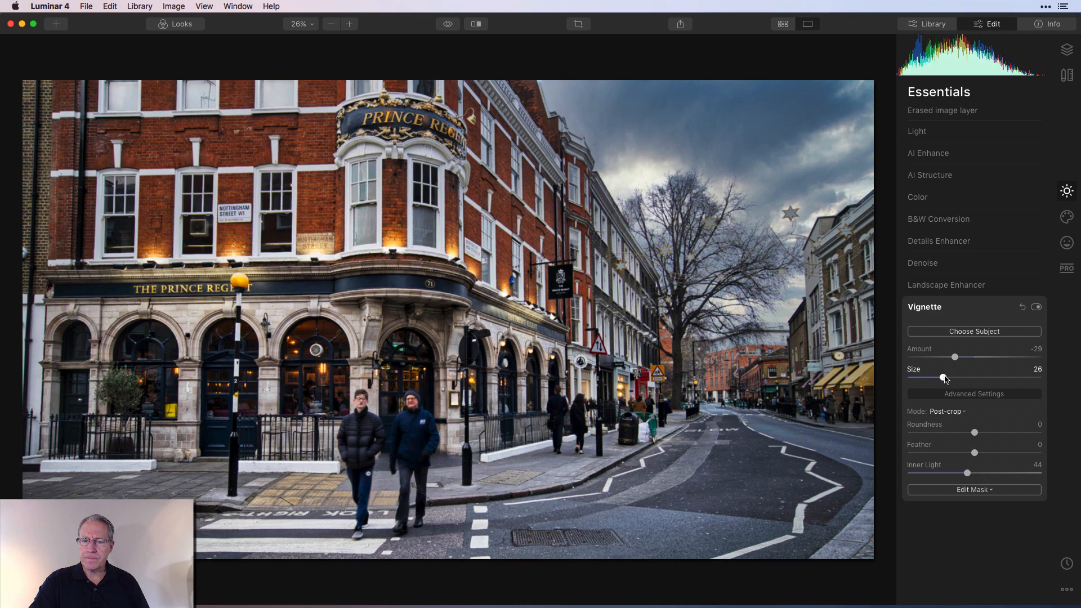
{"action": "left_click", "coordinate": [1036, 306]}
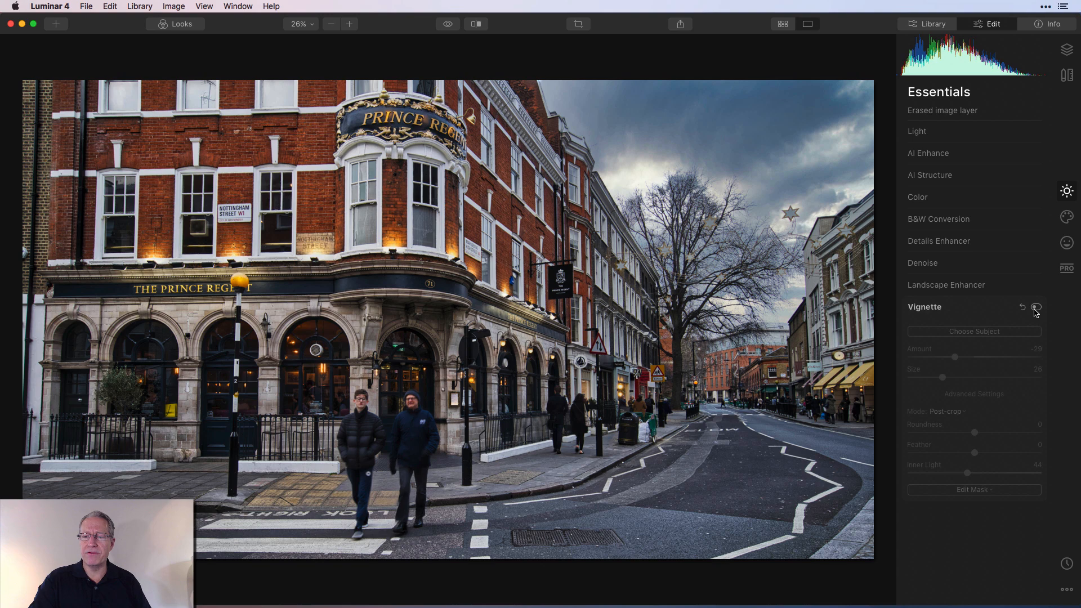
{"action": "left_click", "coordinate": [1036, 306]}
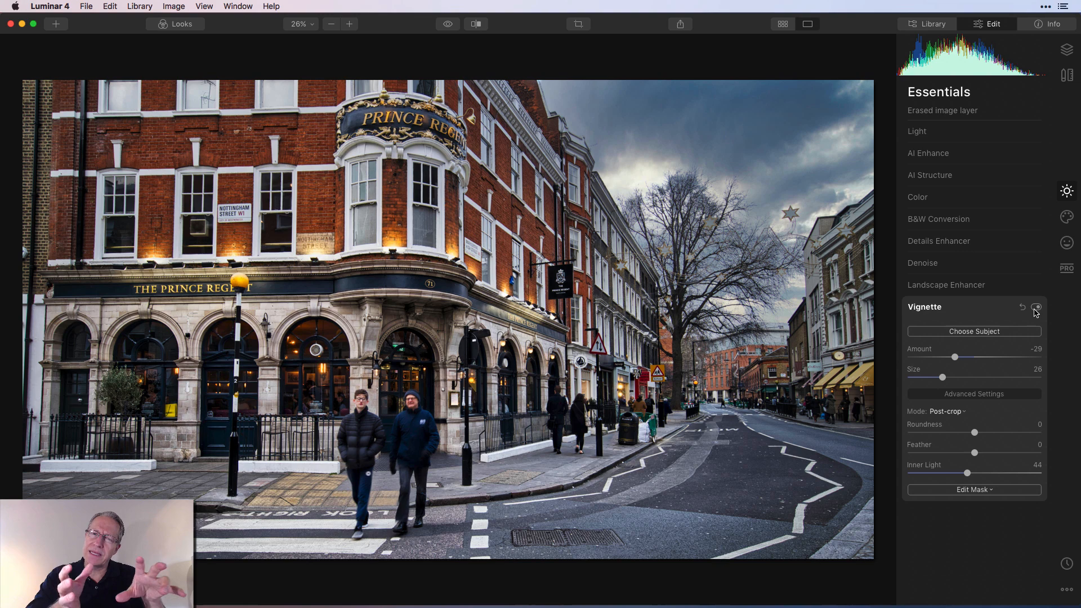